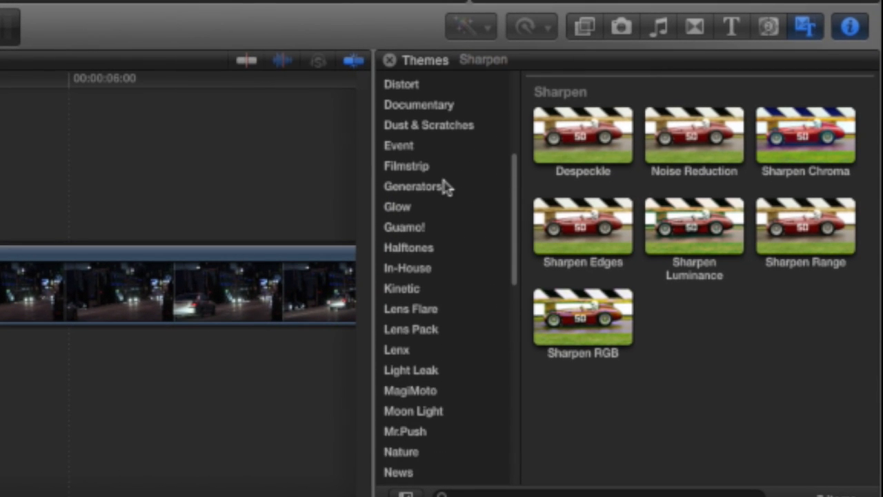
Step: Browse the Lens Flare theme and look through its presets
{"action": "scroll", "scroll_direction": "down", "scroll_amount": 3}
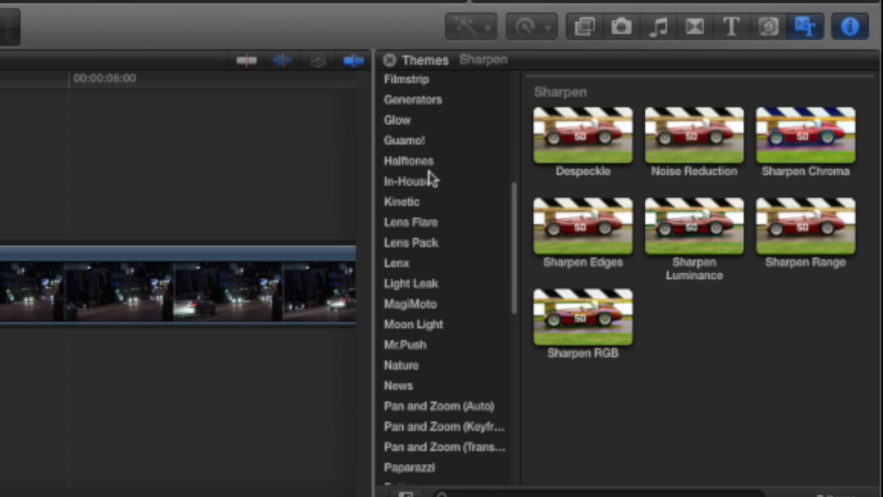
{"action": "left_click", "coordinate": [412, 221]}
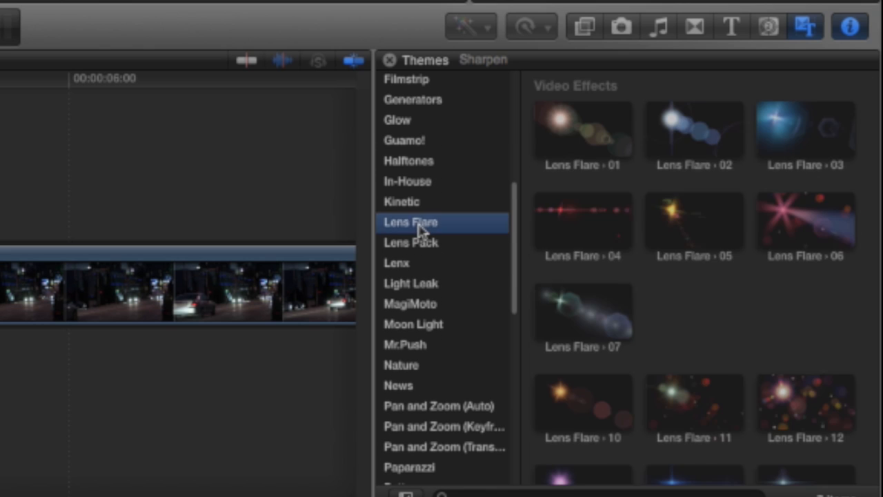
{"action": "scroll", "scroll_direction": "down", "scroll_amount": 3}
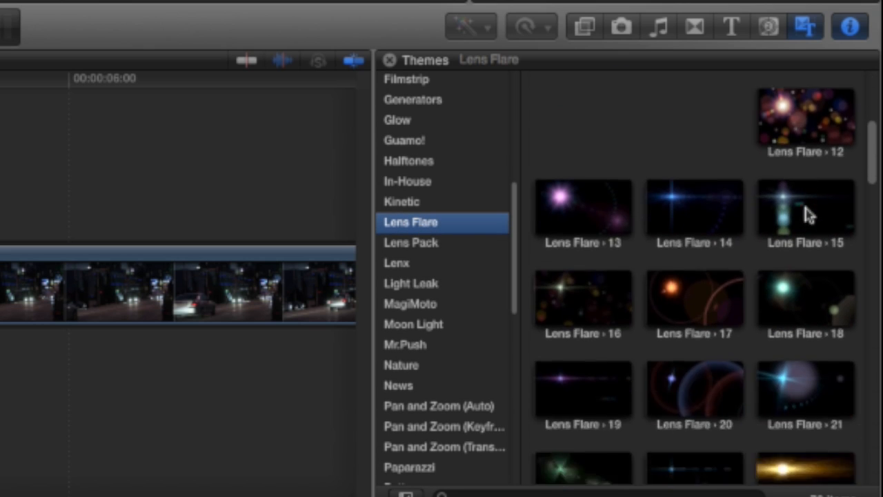
{"action": "scroll", "scroll_direction": "down", "scroll_amount": 3}
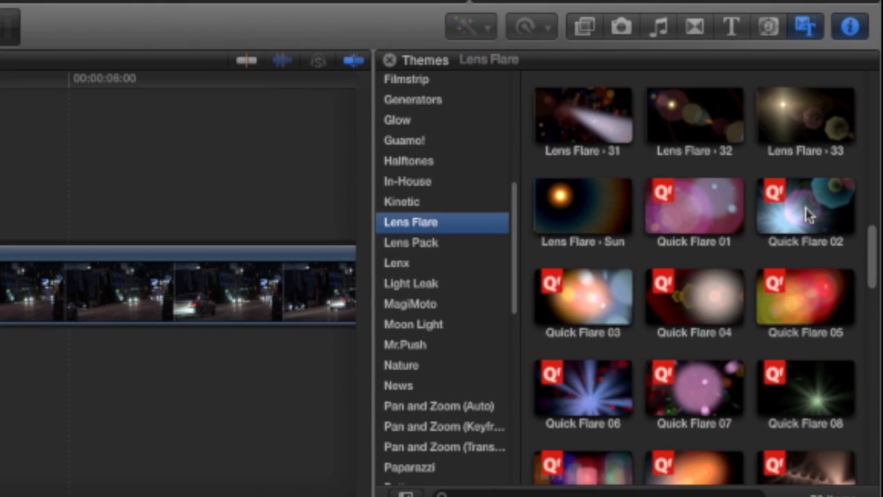
{"action": "scroll", "scroll_direction": "down", "scroll_amount": 3}
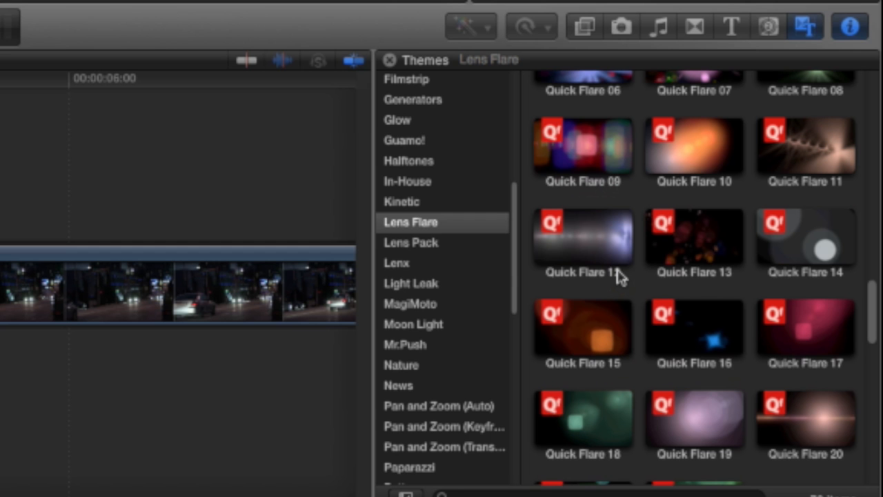
Step: Browse the Moon Light theme and look through its moon-phase lens flare presets
{"action": "left_click", "coordinate": [414, 323]}
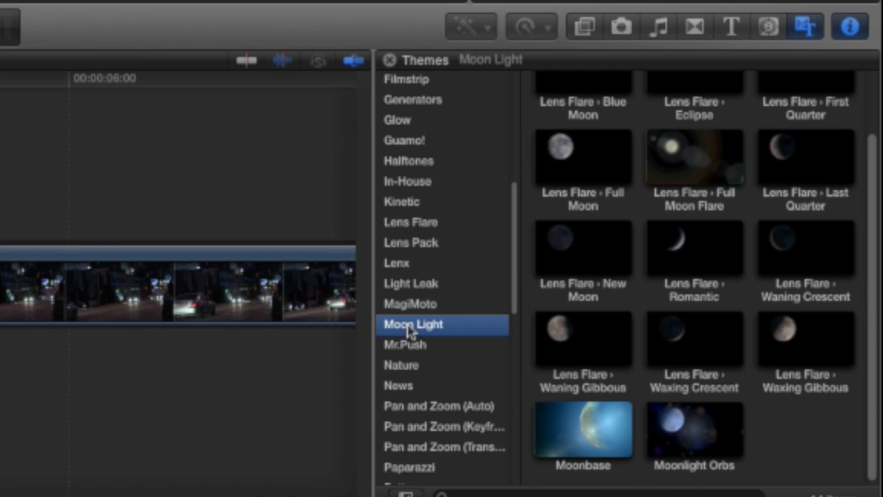
{"action": "scroll", "scroll_direction": "down", "scroll_amount": 3}
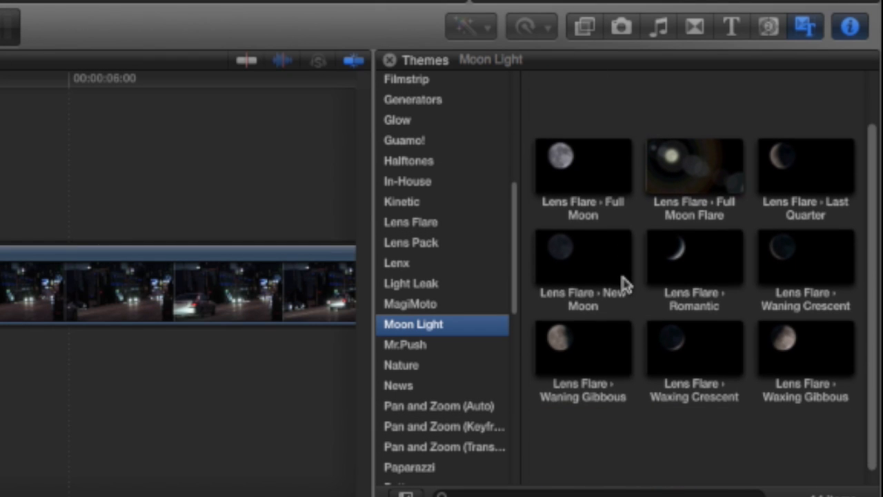
{"action": "scroll", "scroll_direction": "down", "scroll_amount": 3}
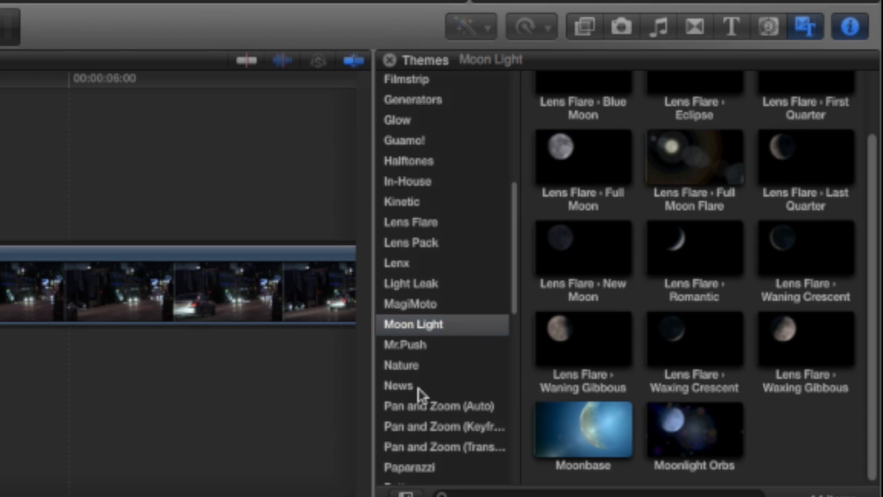
Step: Show the Paparazzi theme with its seven bokeh-light presets
{"action": "left_click", "coordinate": [408, 466]}
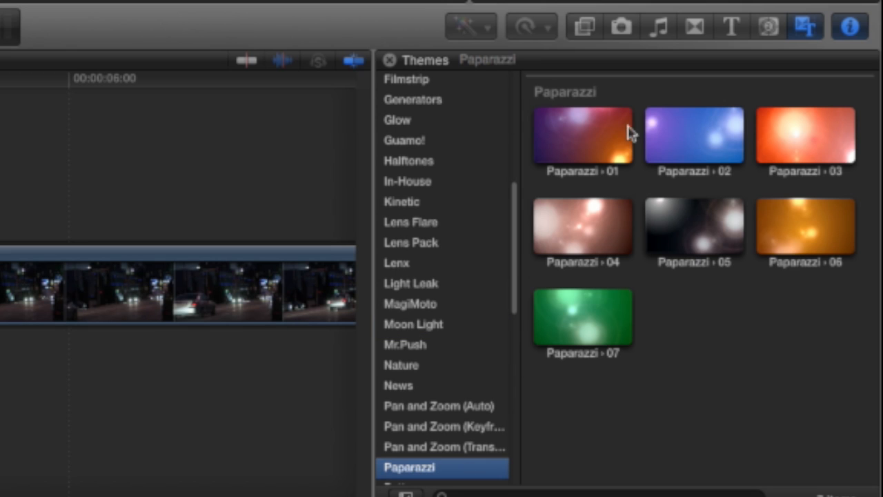
{"action": "mouse_move", "coordinate": [513, 232]}
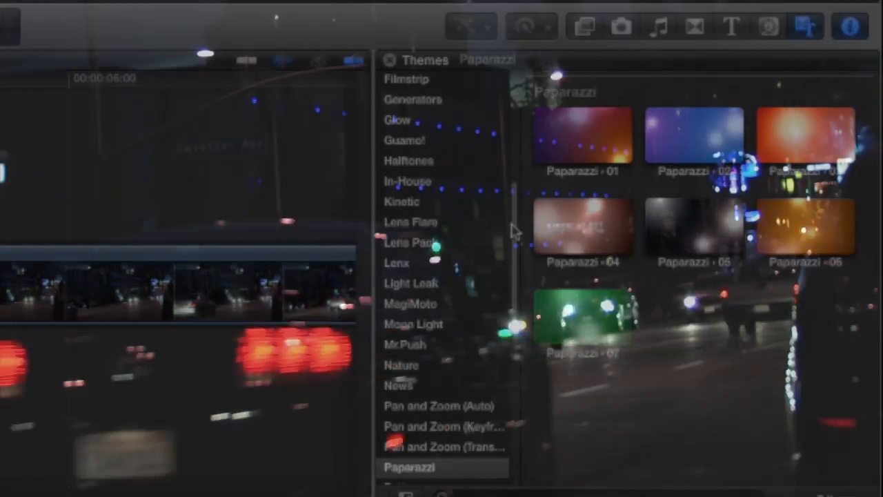
{"action": "scroll", "scroll_direction": "down", "scroll_amount": 3}
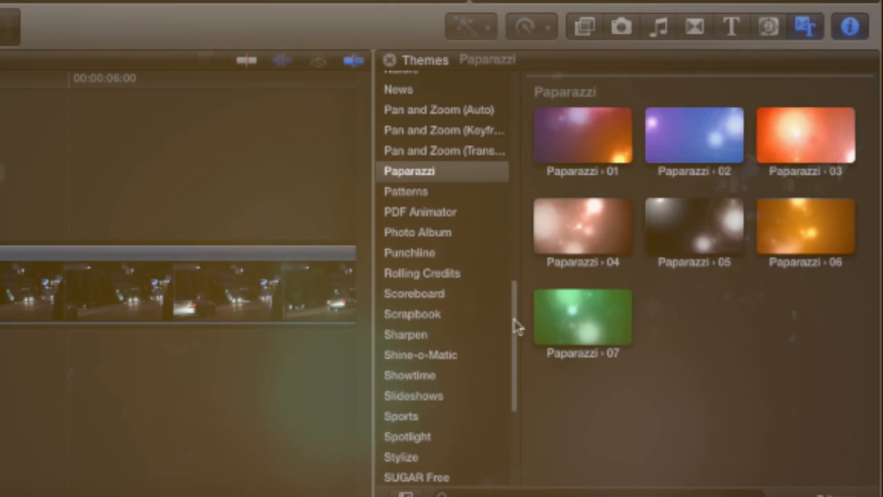
Step: Show the Shine-o-Matic theme with its single preset
{"action": "left_click", "coordinate": [419, 354]}
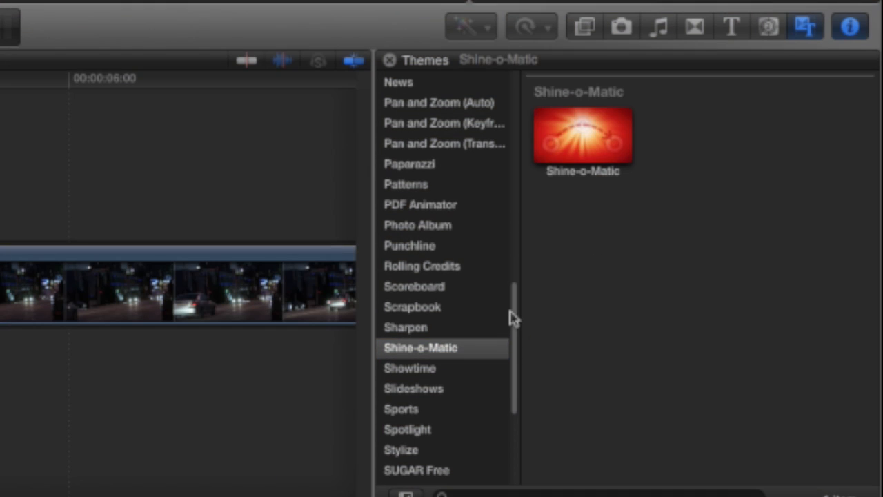
{"action": "mouse_move", "coordinate": [697, 26]}
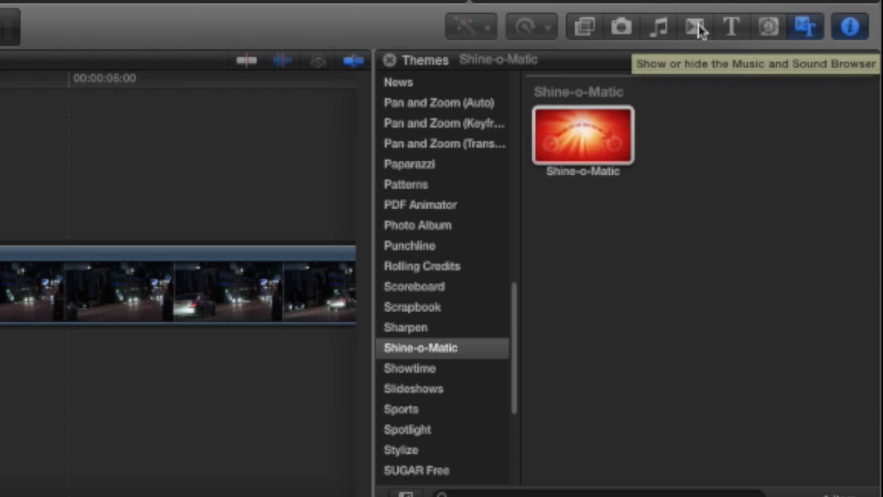
Step: Browse the SUGARfx Light Pack transitions in the Transitions browser
{"action": "left_click", "coordinate": [696, 26]}
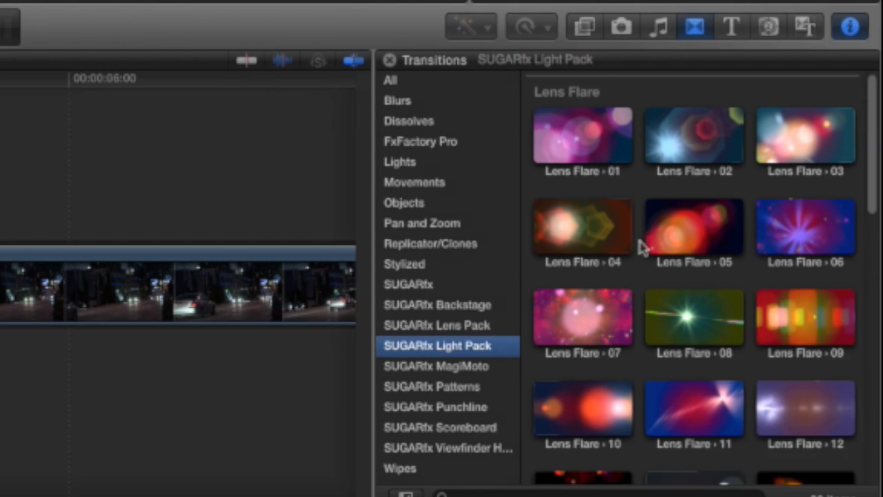
{"action": "scroll", "scroll_direction": "down", "scroll_amount": 3}
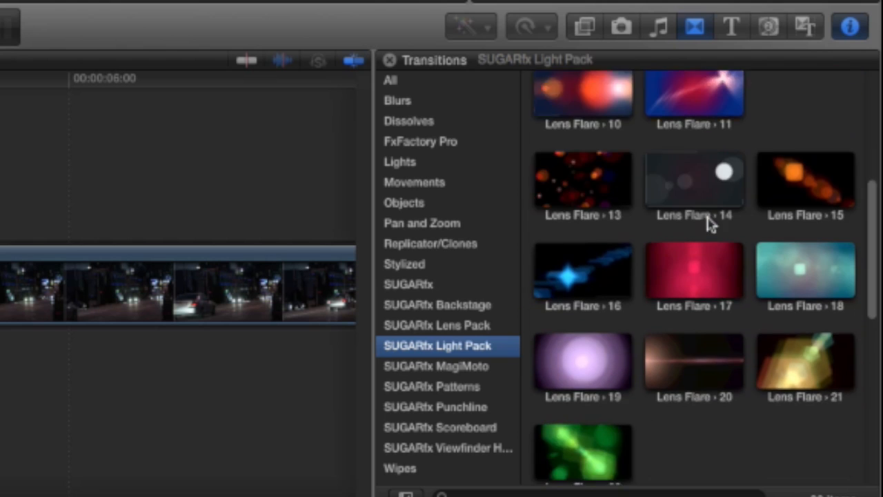
{"action": "scroll", "scroll_direction": "down", "scroll_amount": 3}
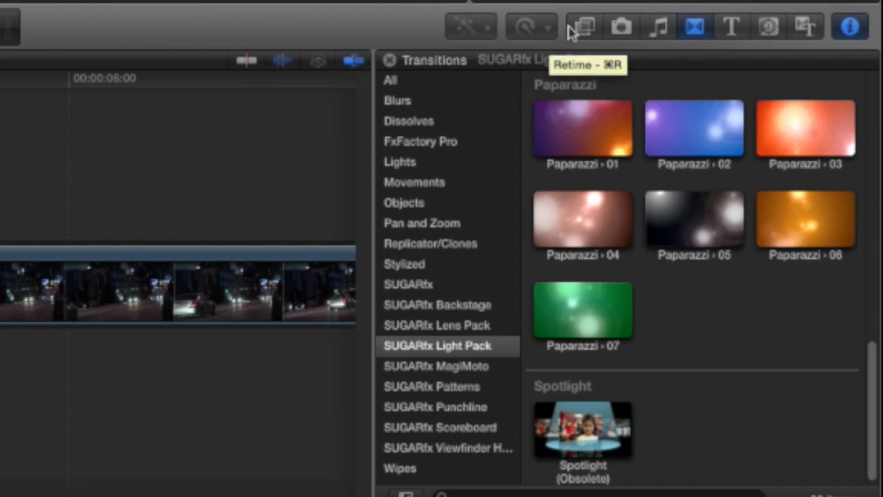
Step: Show the SUGARfx Light Pack category's Lens Flare video effects in the Effects browser
{"action": "left_click", "coordinate": [584, 26]}
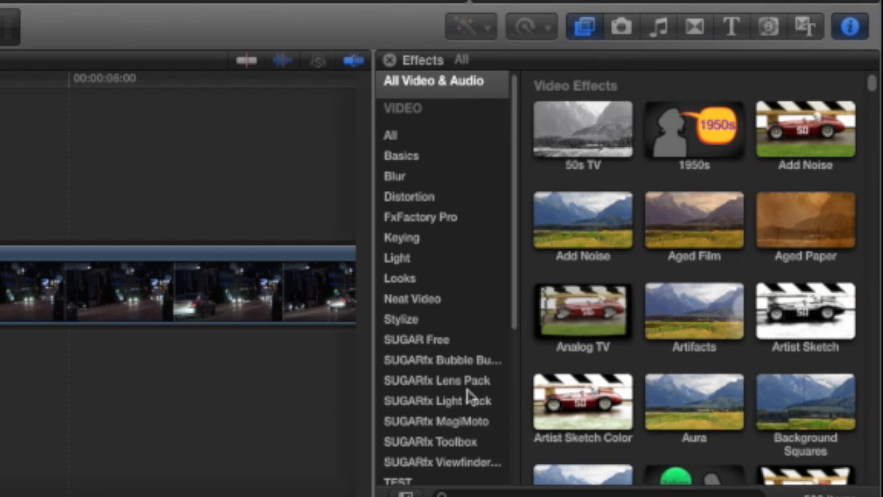
{"action": "left_click", "coordinate": [436, 400]}
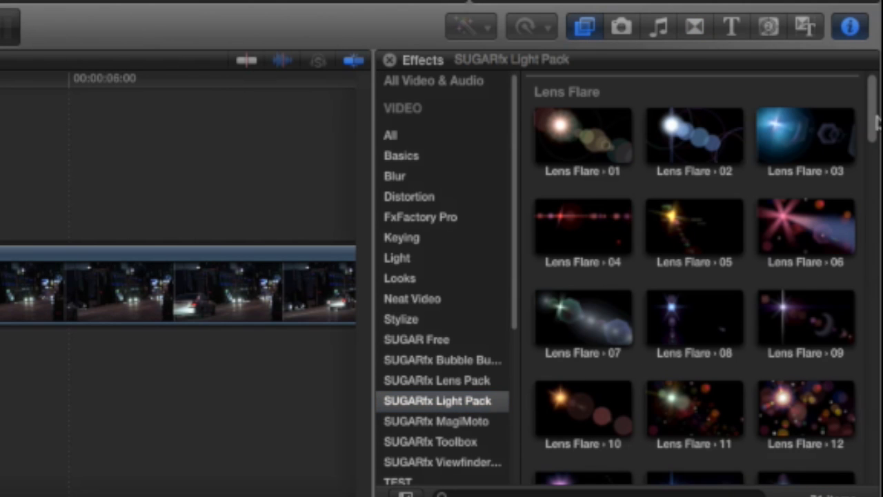